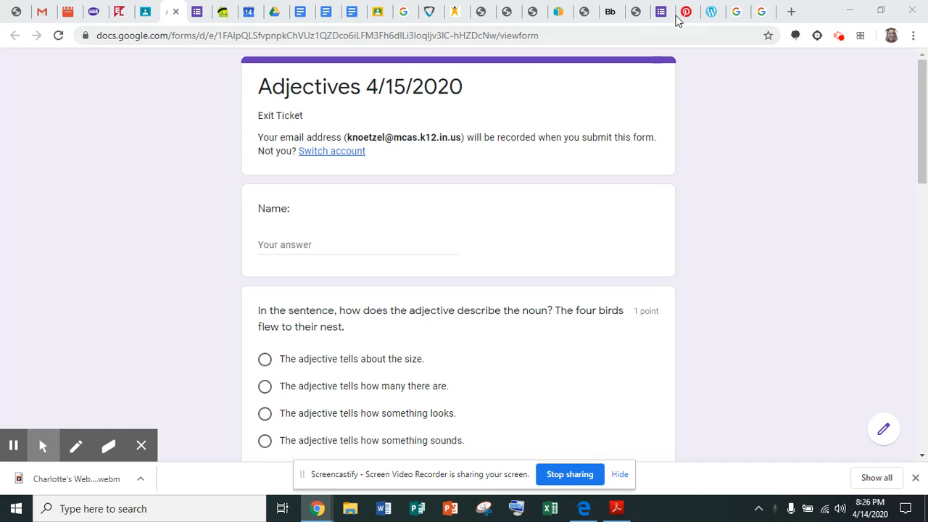
{"action": "mouse_move", "coordinate": [197, 12]}
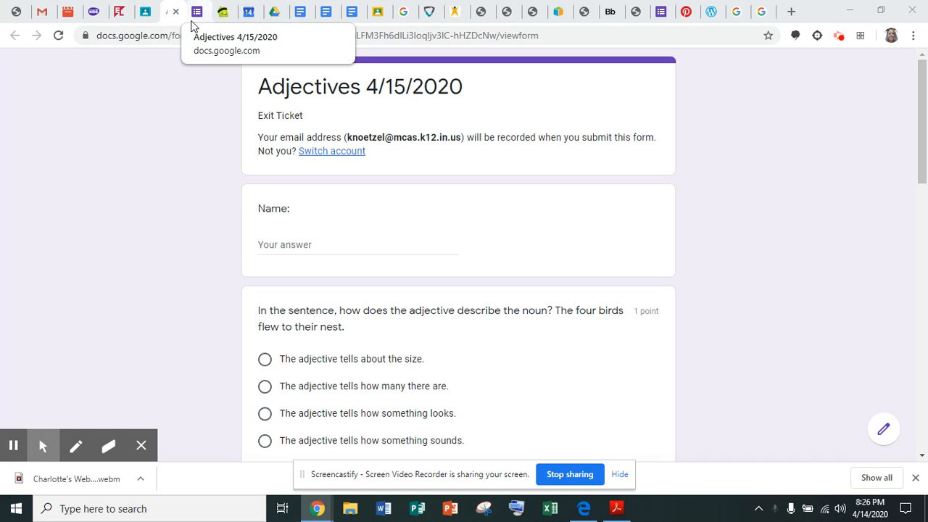
{"action": "mouse_move", "coordinate": [145, 11]}
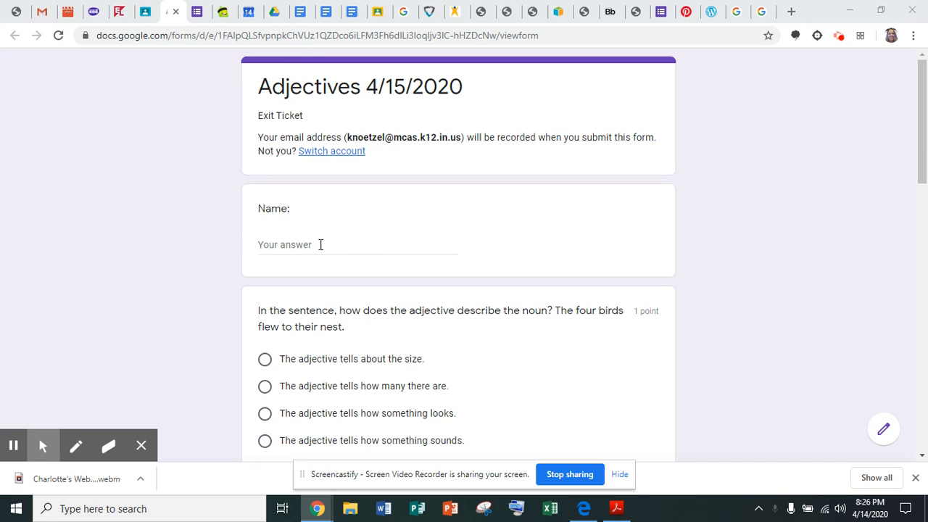
{"action": "mouse_move", "coordinate": [331, 245]}
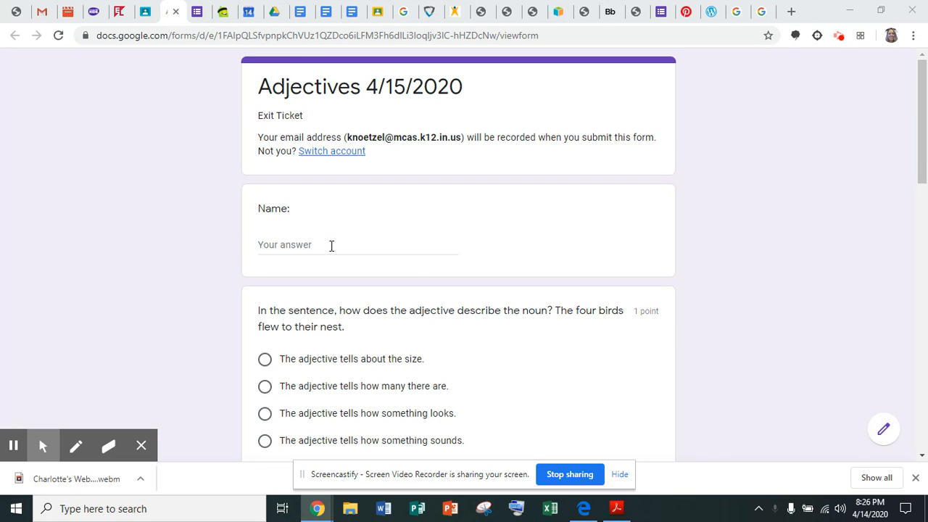
{"action": "scroll", "scroll_direction": "down", "scroll_amount": 3}
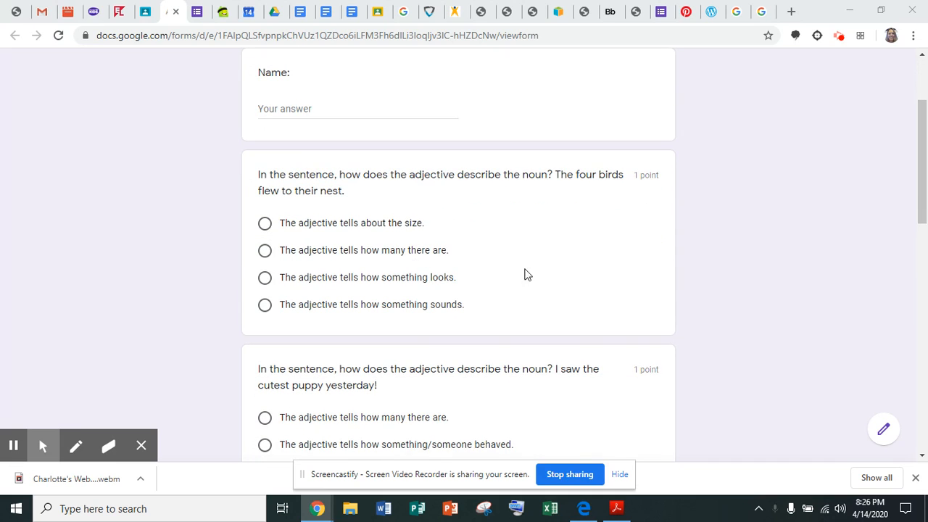
{"action": "mouse_move", "coordinate": [595, 283]}
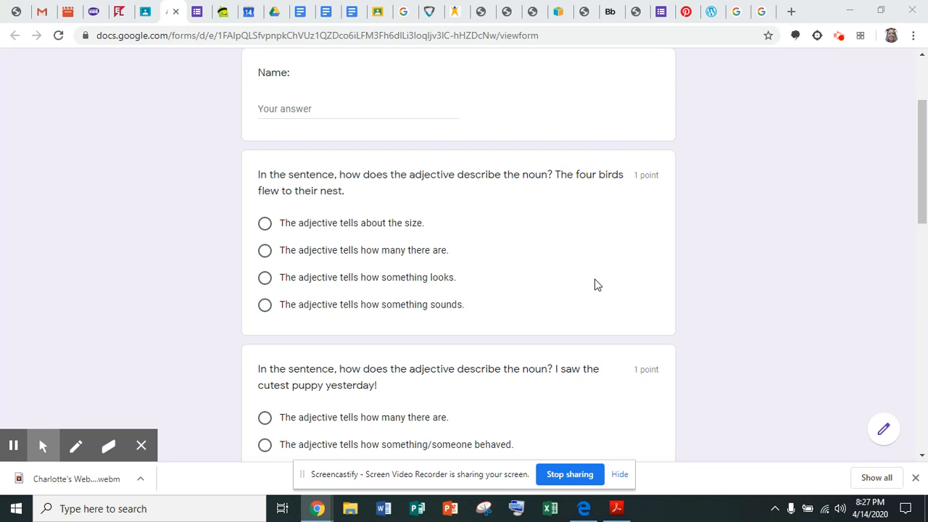
{"action": "scroll", "scroll_direction": "down", "scroll_amount": 3}
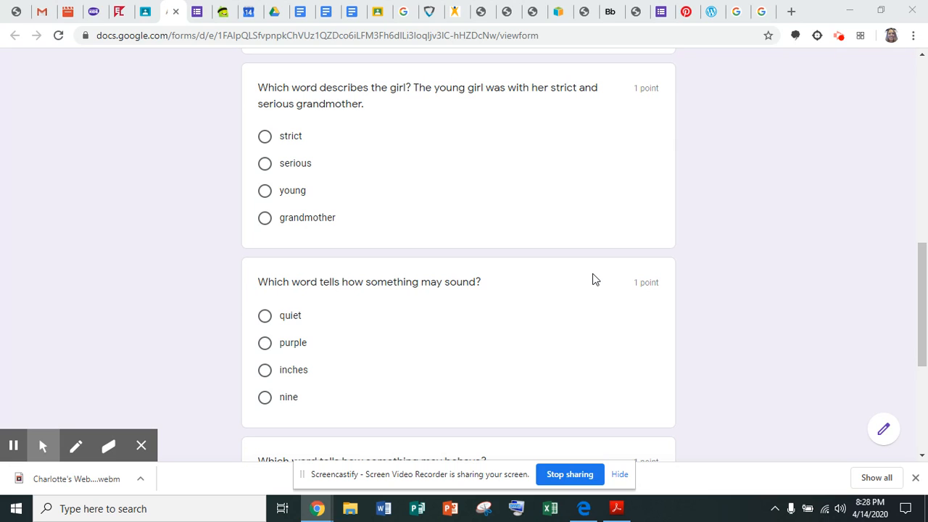
{"action": "scroll", "scroll_direction": "down", "scroll_amount": 3}
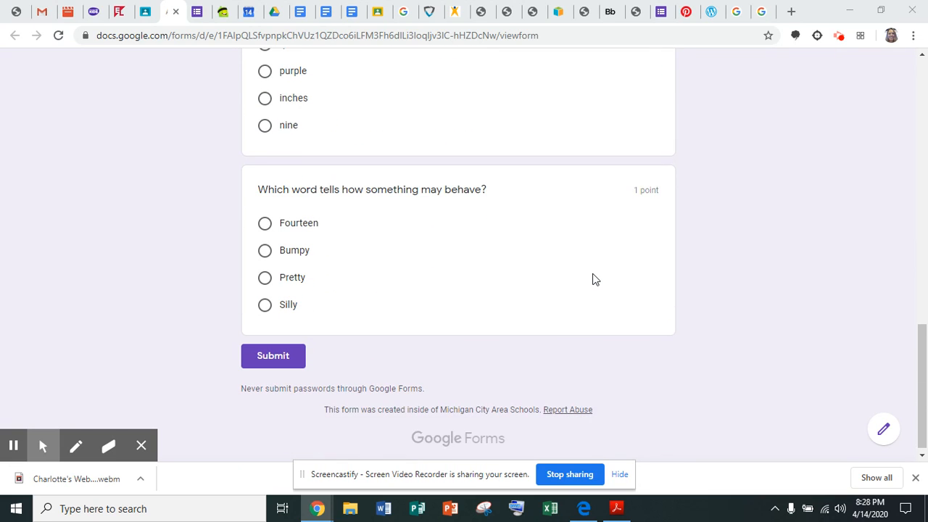